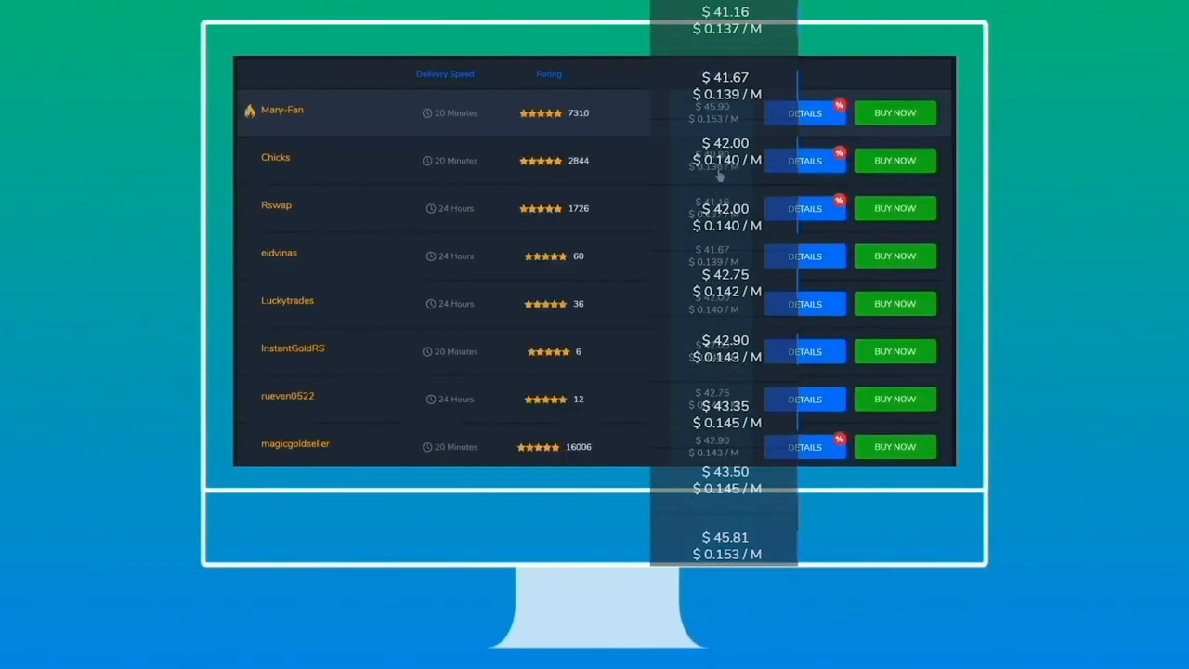
Browse the gold offer list, then switch to the WoW gold market price tracker.
scroll("down", 3)
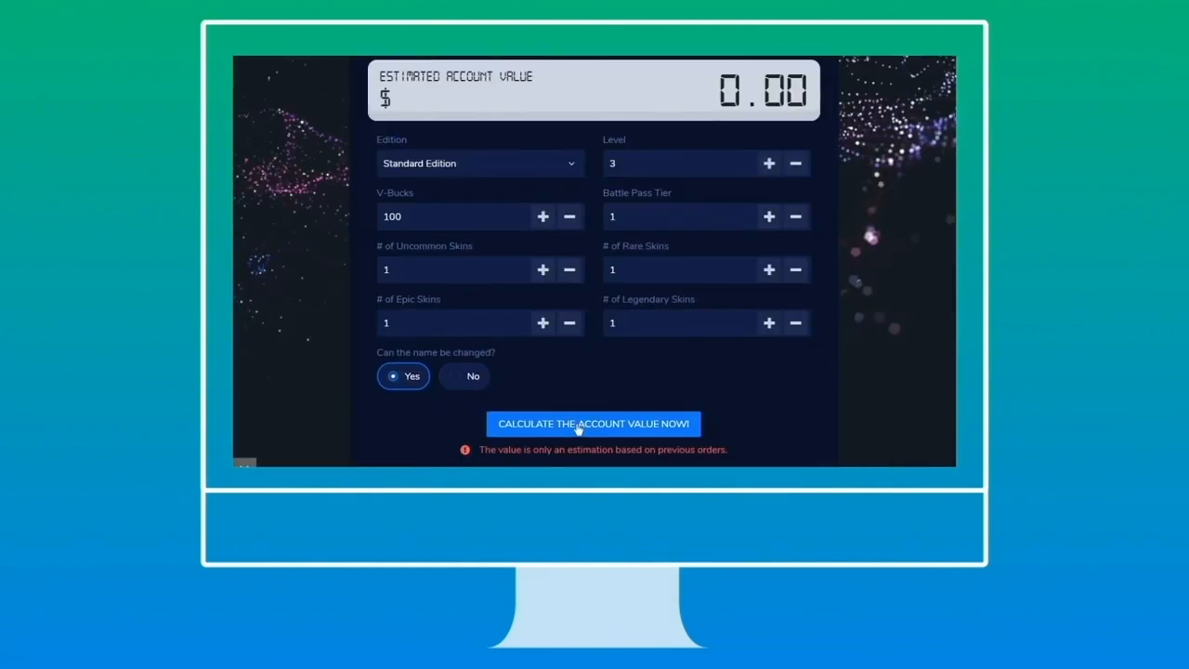
left_click(594, 423)
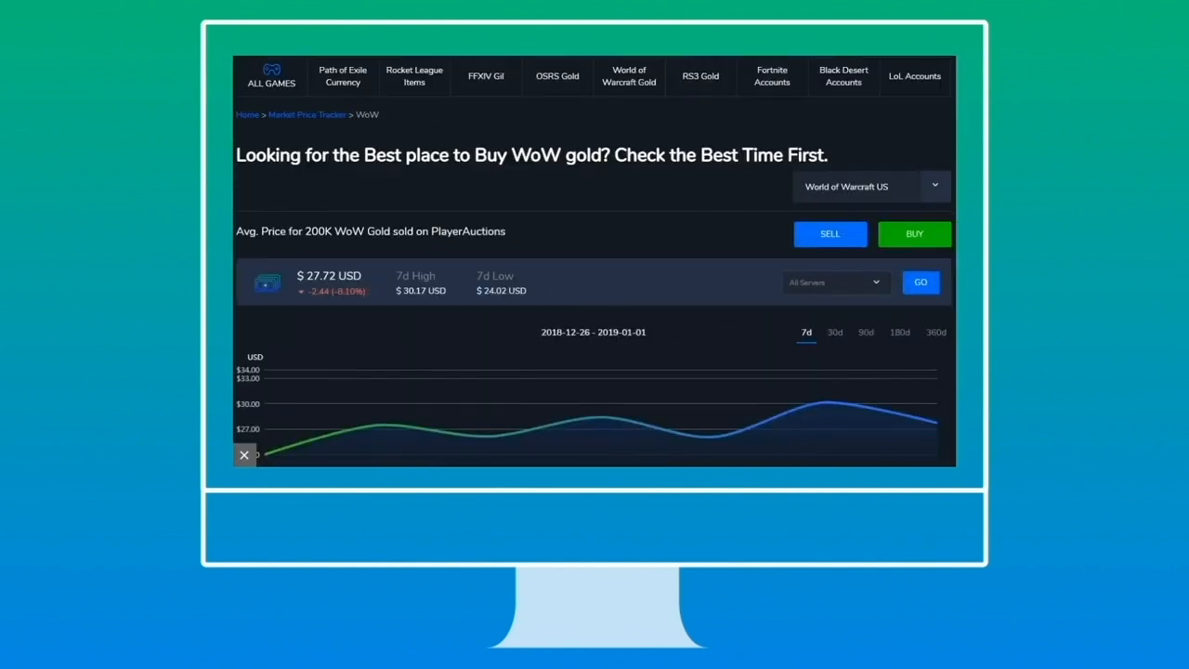
scroll("down", 3)
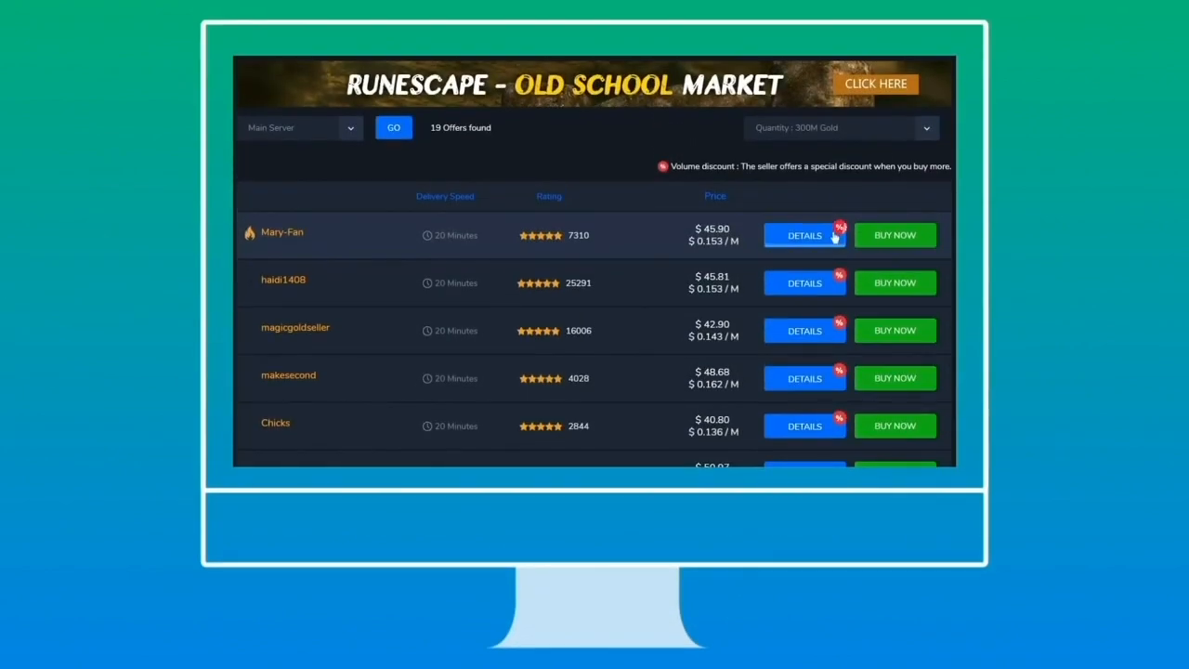
mouse_move(805, 282)
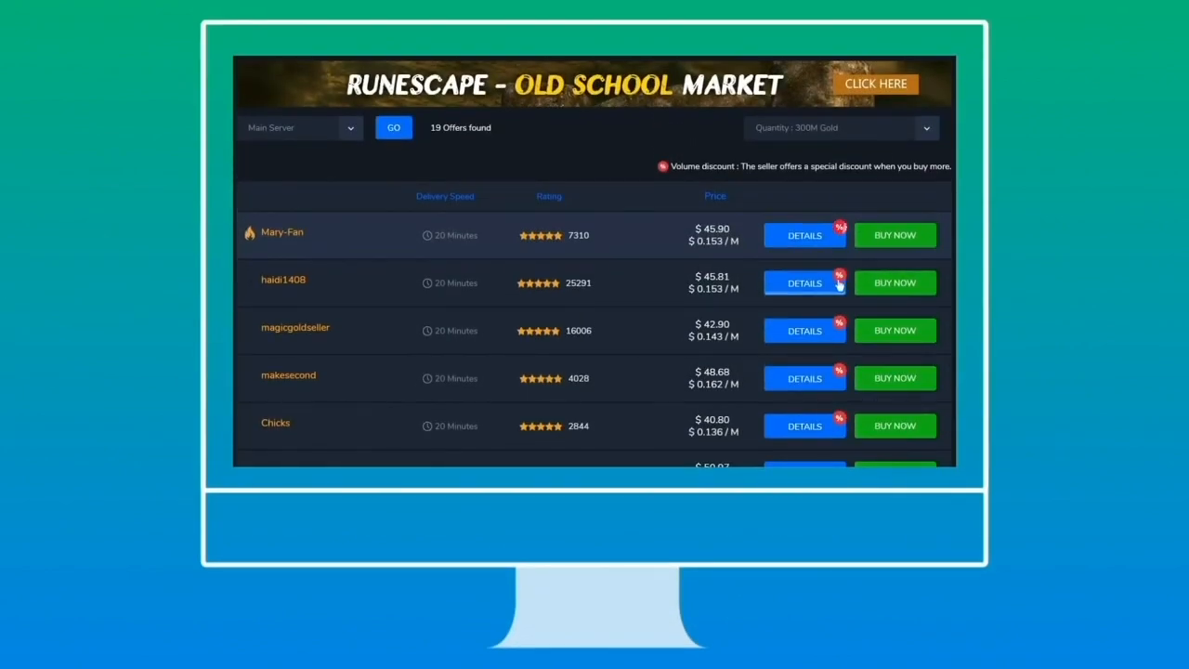